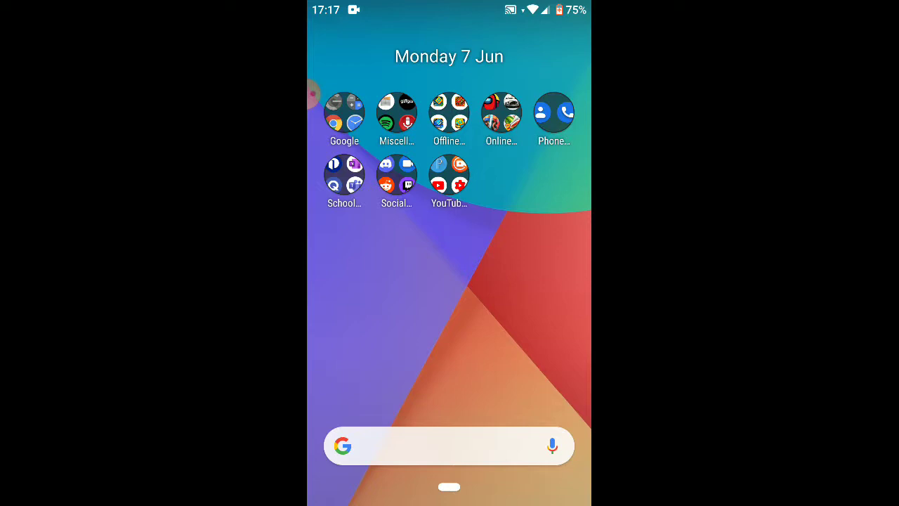
- Launch YouTube and open the CowOfDoom channel's Videos tab from the subscriptions row
{"action": "left_click", "coordinate": [449, 172]}
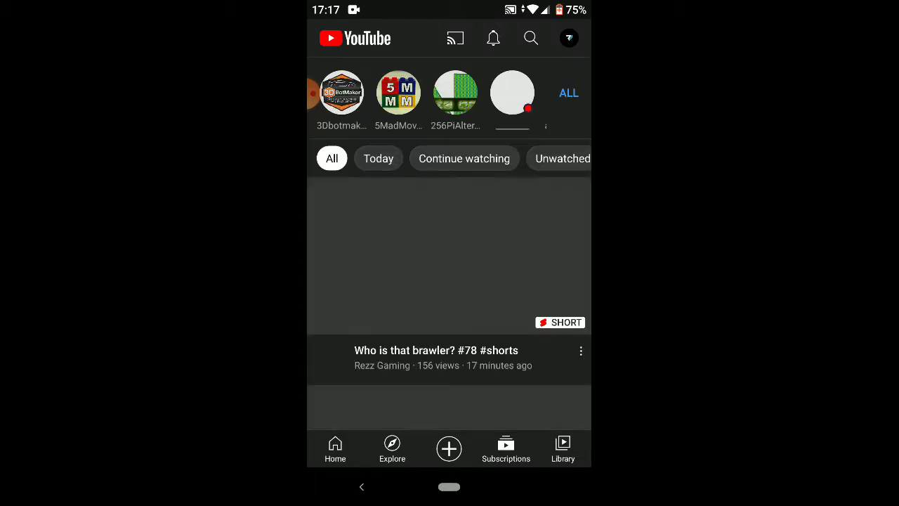
{"action": "left_click", "coordinate": [568, 93]}
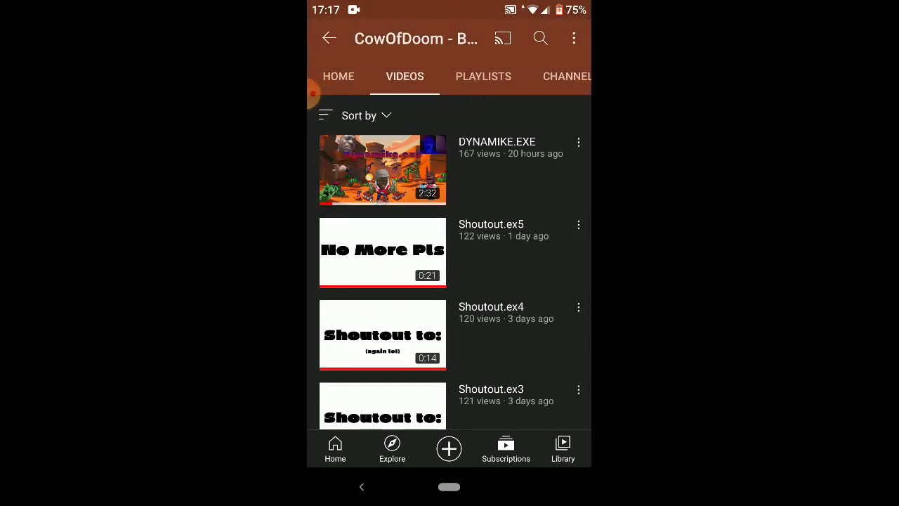
- Switch the CowOfDoom - Brawl Stars channel page to its HOME tab
{"action": "left_click", "coordinate": [337, 76]}
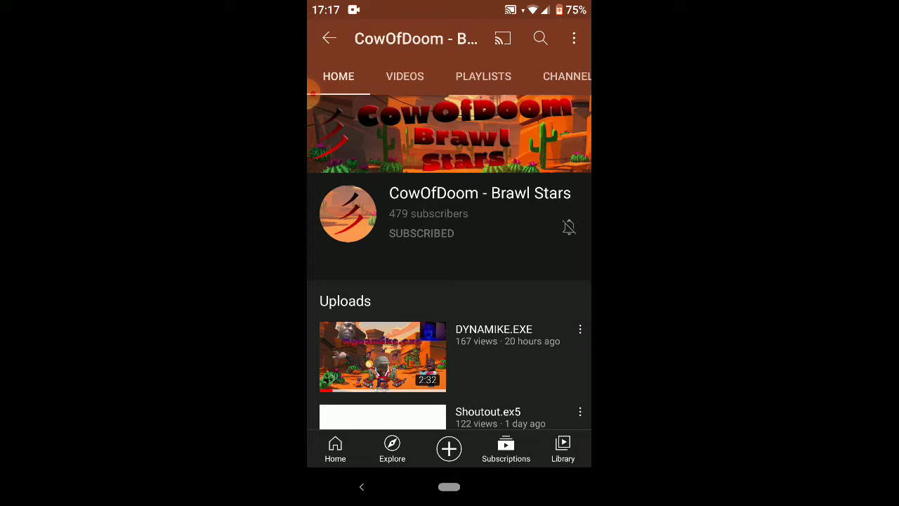
{"action": "scroll", "scroll_direction": "up", "scroll_amount": 3}
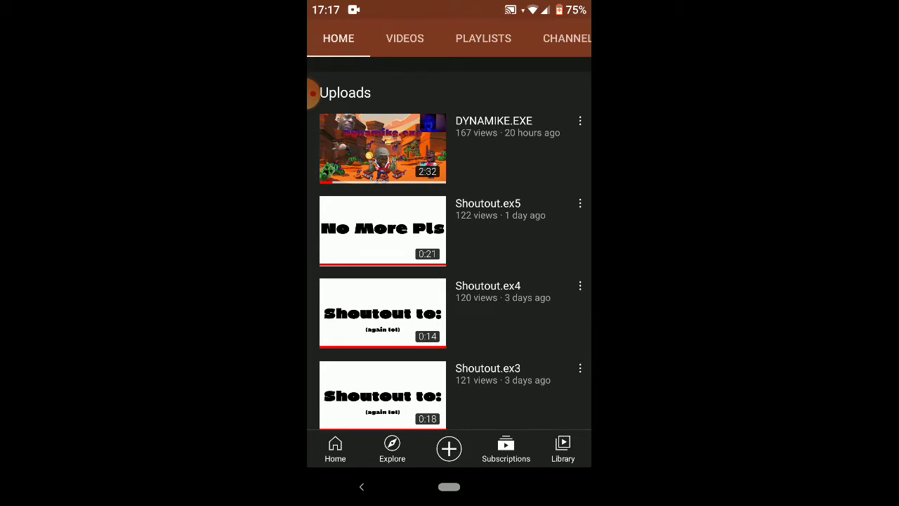
{"action": "scroll", "scroll_direction": "down", "scroll_amount": 3}
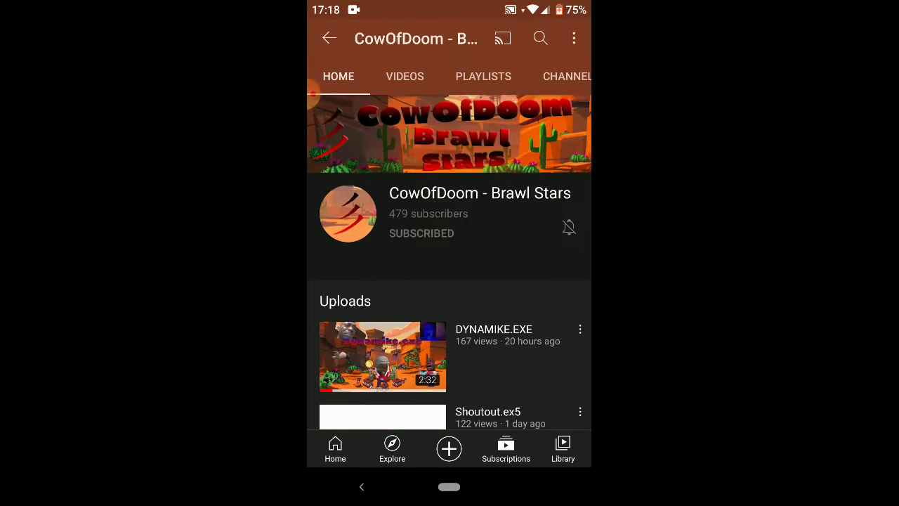